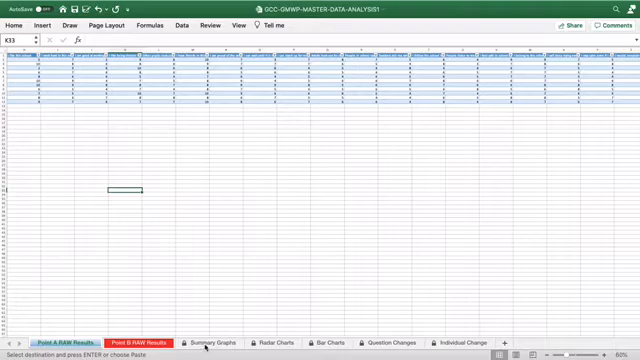
# Switch to the Summary Graphs sheet on the way to the Radar Charts sheet
pyautogui.click(222, 341)
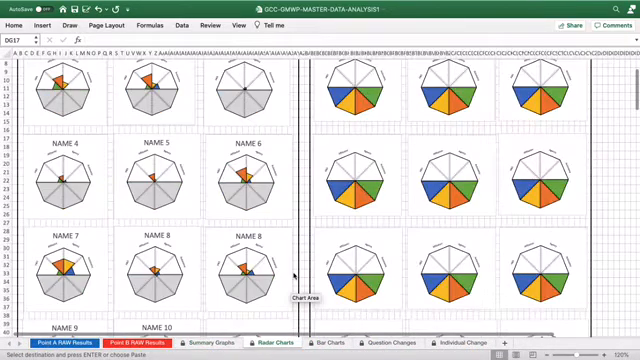
pyautogui.scroll(3)
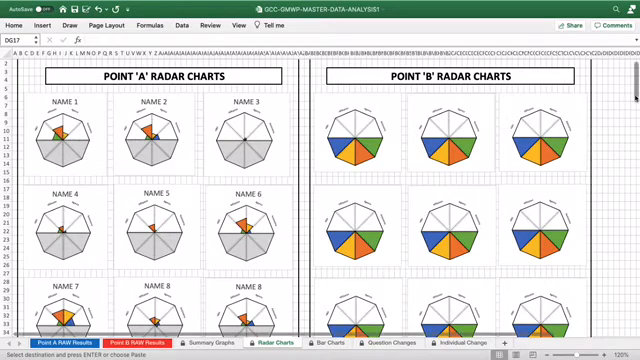
pyautogui.scroll(-3)
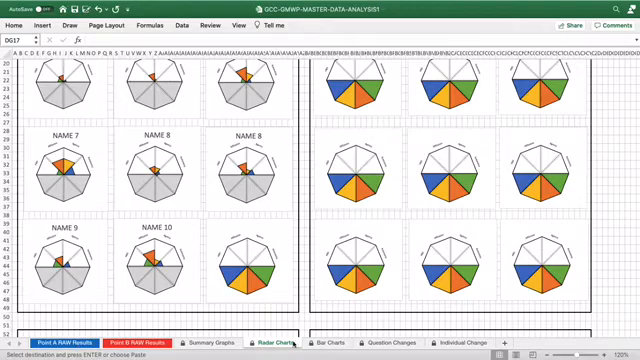
# Show the Question Changes sheet and scroll through its Point A, Point B and difference tables
pyautogui.click(319, 342)
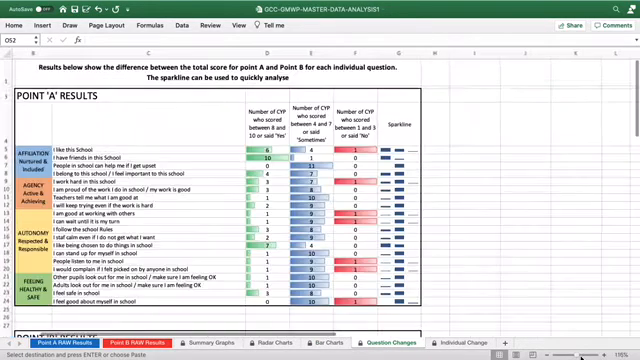
pyautogui.scroll(-3)
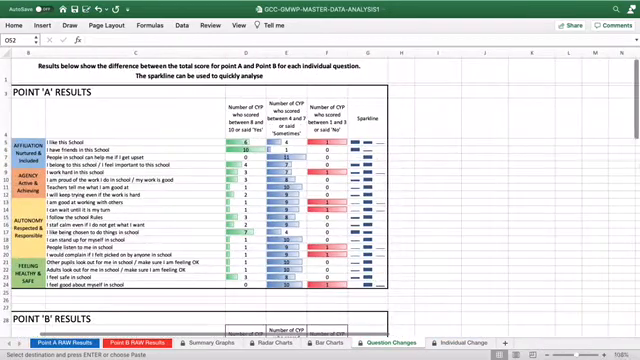
pyautogui.scroll(-3)
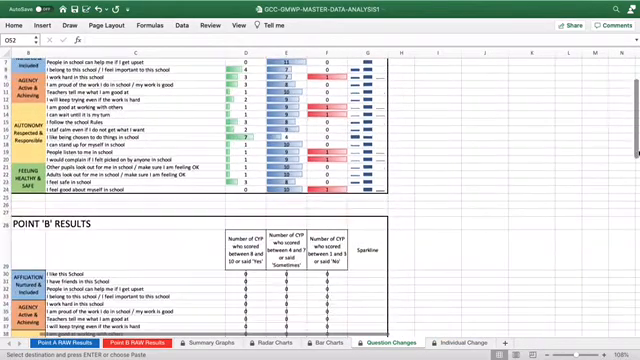
pyautogui.scroll(-3)
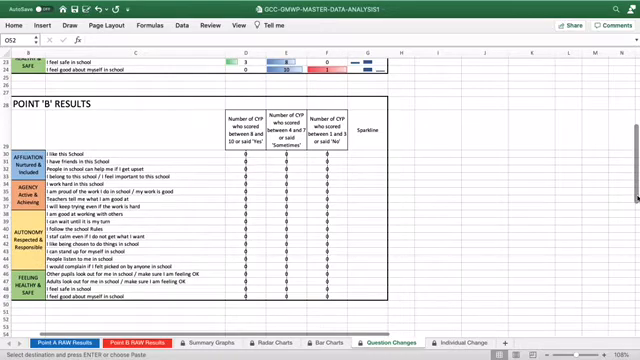
pyautogui.scroll(-3)
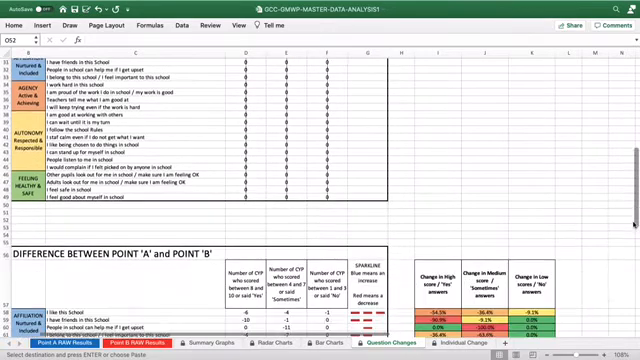
pyautogui.scroll(-3)
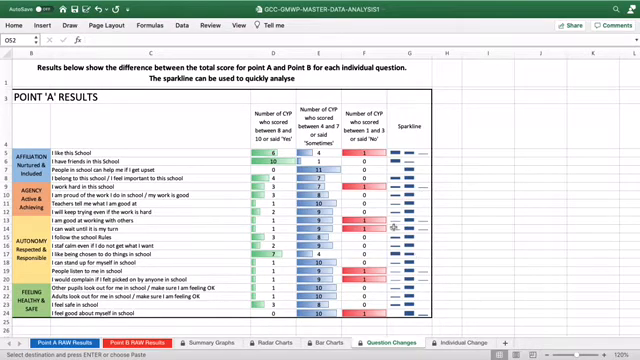
pyautogui.moveTo(430, 242)
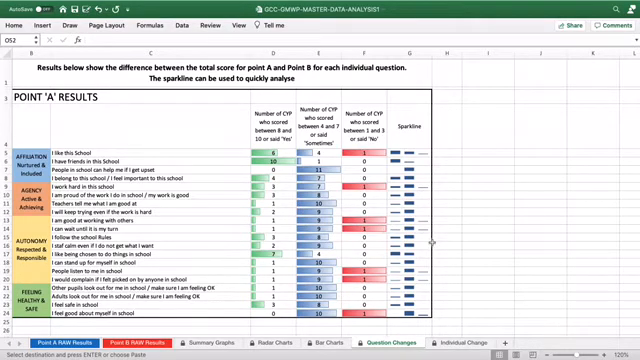